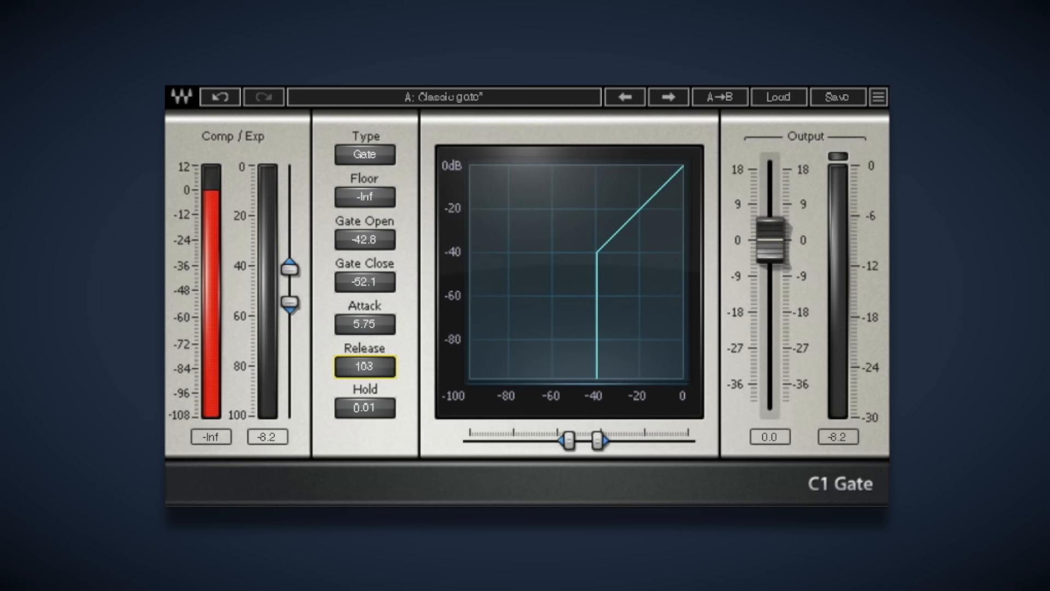
{"action": "mouse_move", "coordinate": [356, 456]}
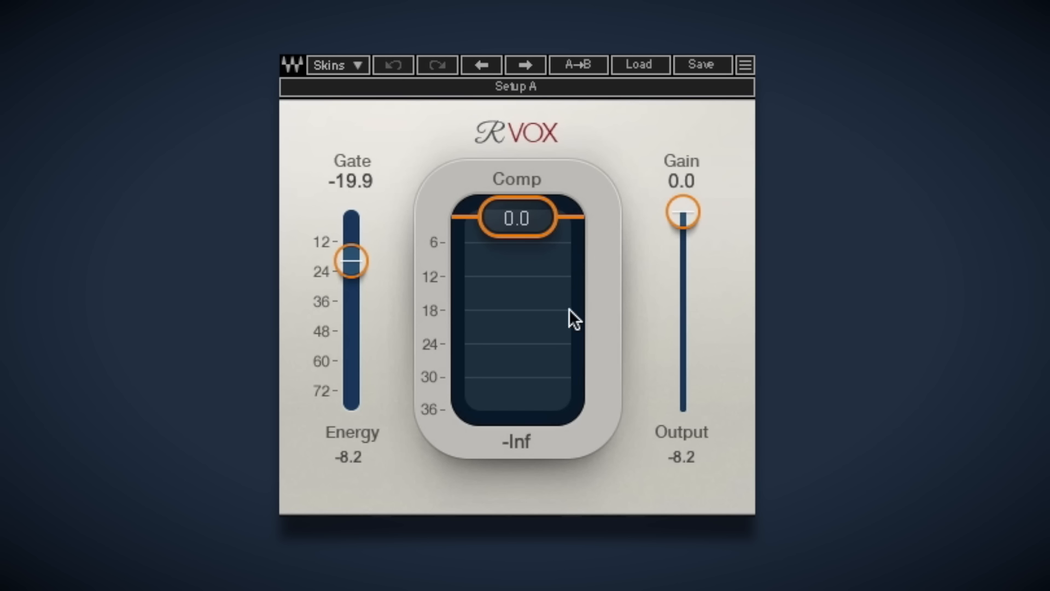
{"action": "mouse_move", "coordinate": [536, 241]}
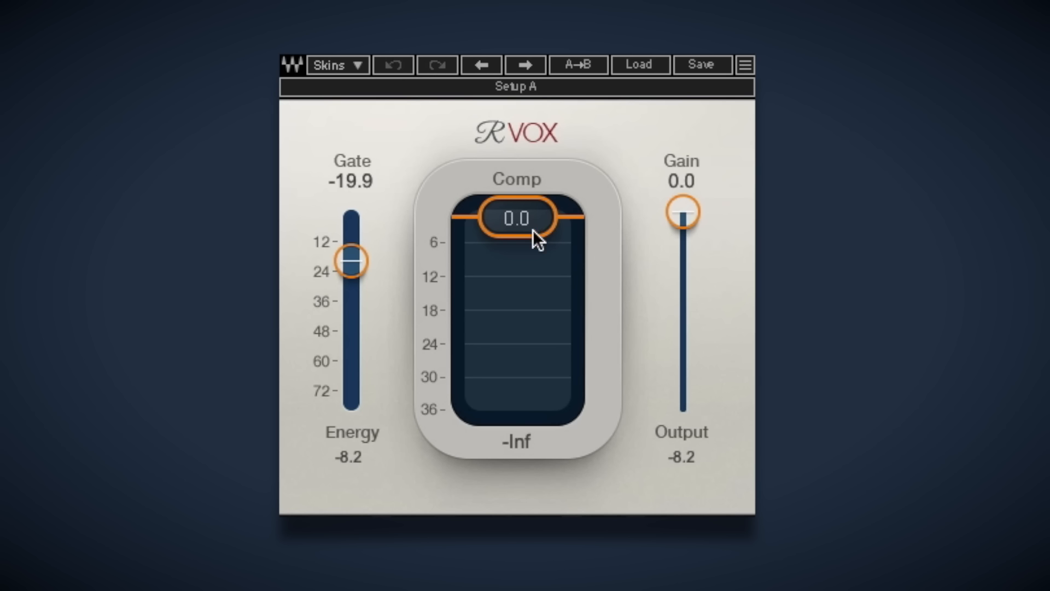
{"action": "mouse_move", "coordinate": [516, 379]}
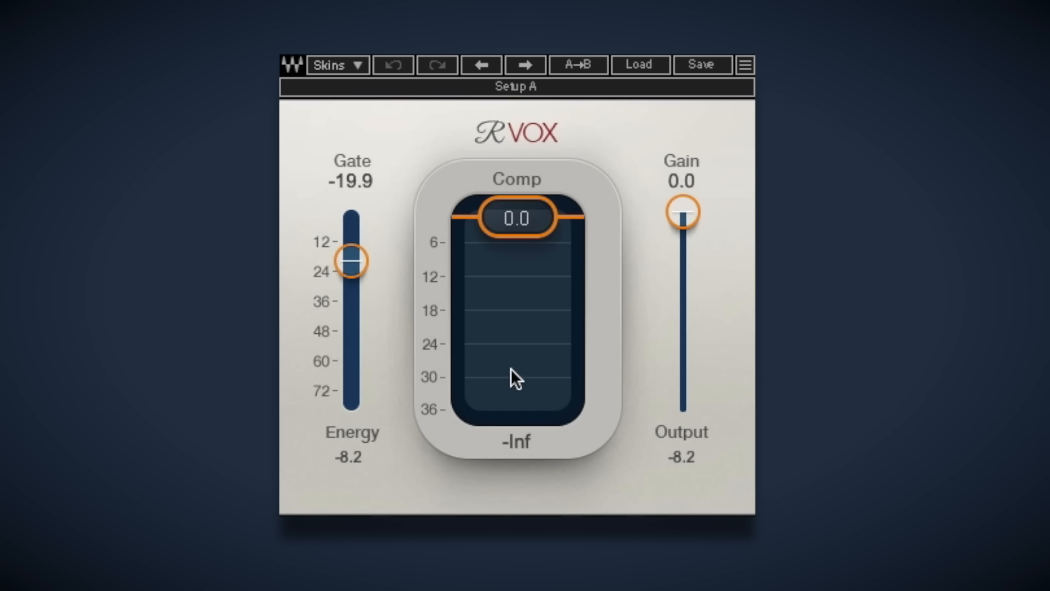
{"action": "mouse_move", "coordinate": [414, 274]}
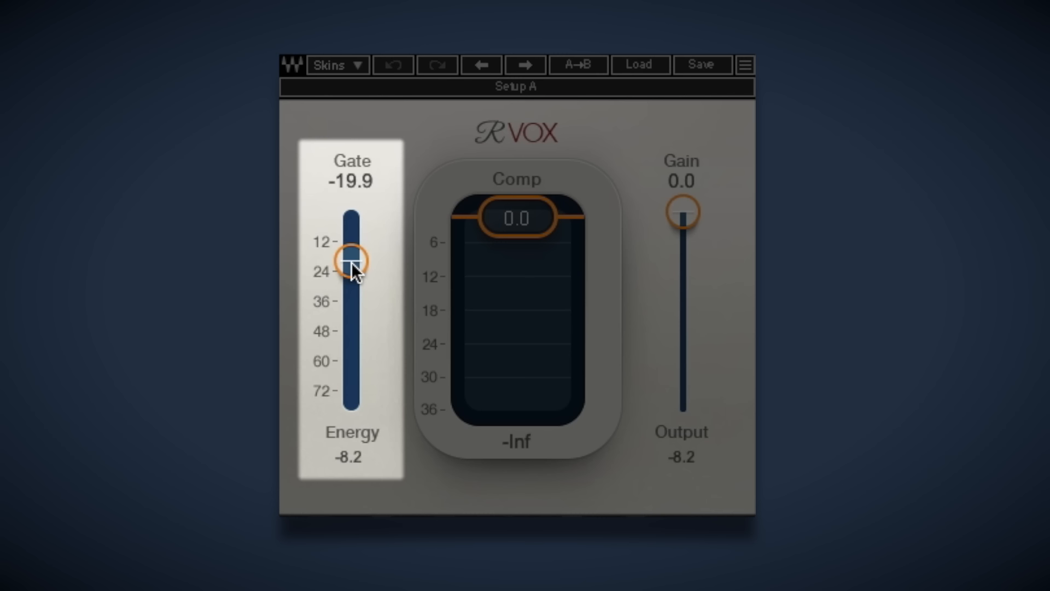
Sweep the Renaissance Vox gate threshold down to about -37, then settle it near -20.8
{"action": "left_click_drag", "start_coordinate": [351, 260], "coordinate": [351, 302]}
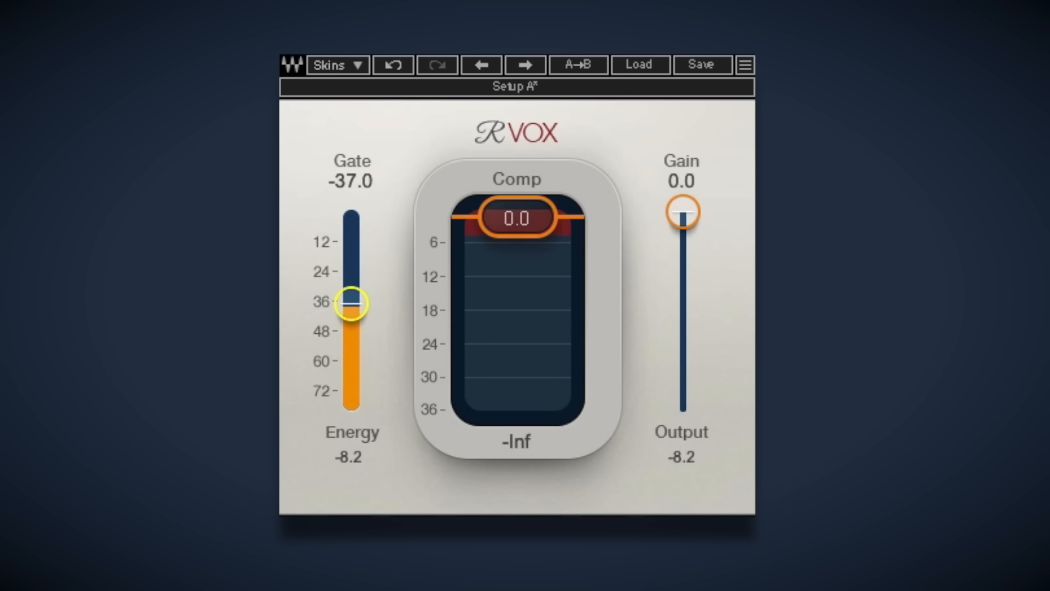
{"action": "left_click_drag", "start_coordinate": [352, 301], "coordinate": [352, 264]}
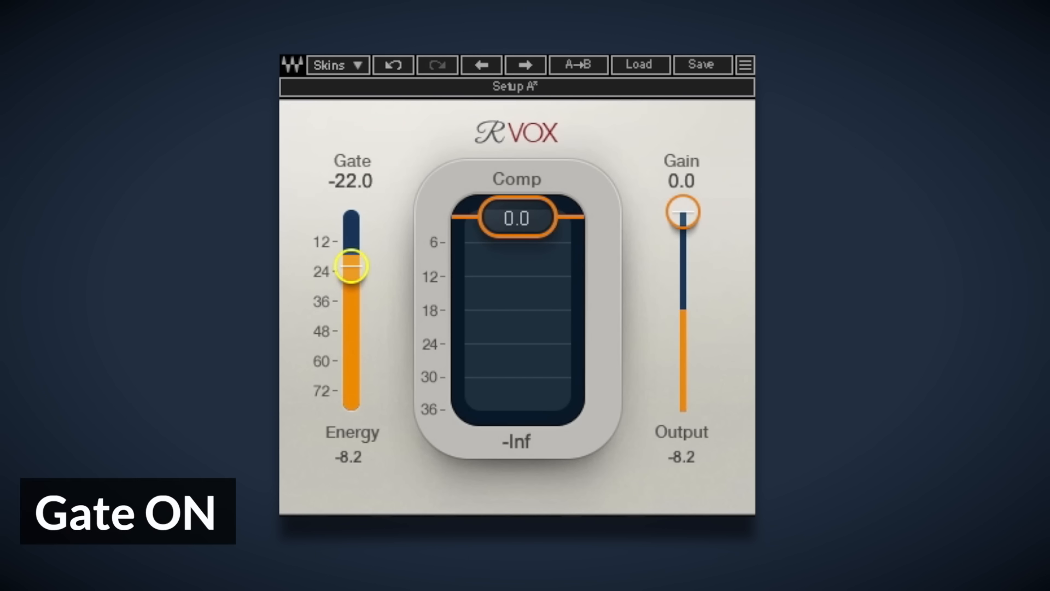
{"action": "left_click_drag", "start_coordinate": [351, 269], "coordinate": [351, 262]}
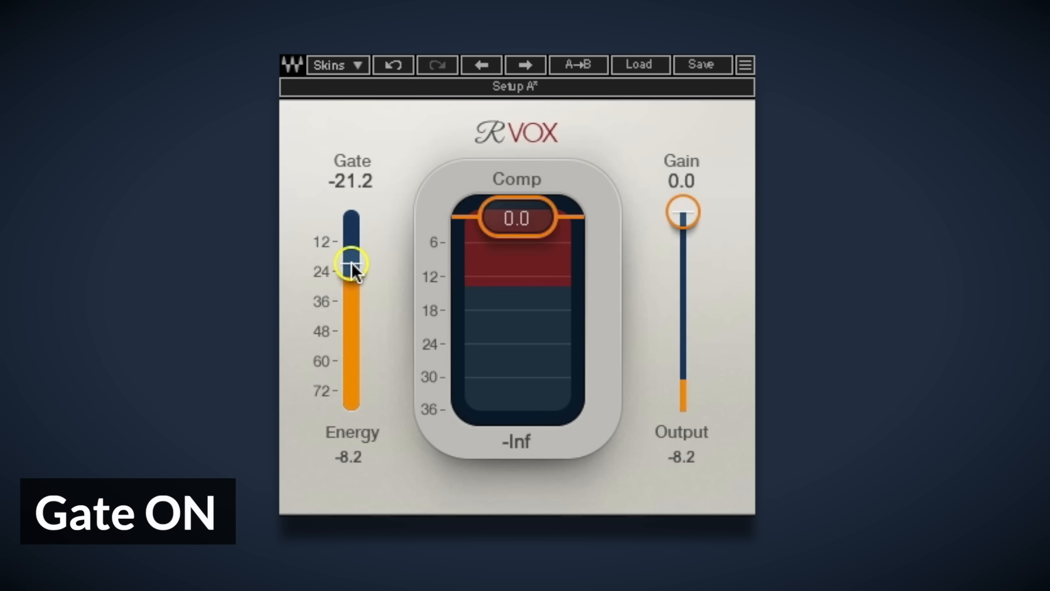
{"action": "left_click", "coordinate": [336, 65]}
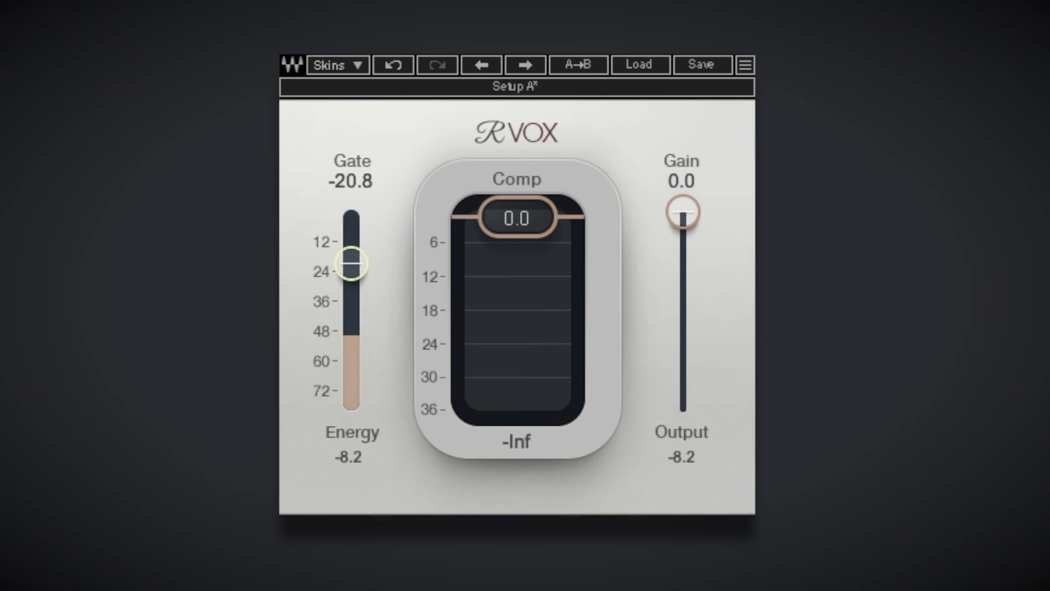
{"action": "left_click", "coordinate": [351, 261]}
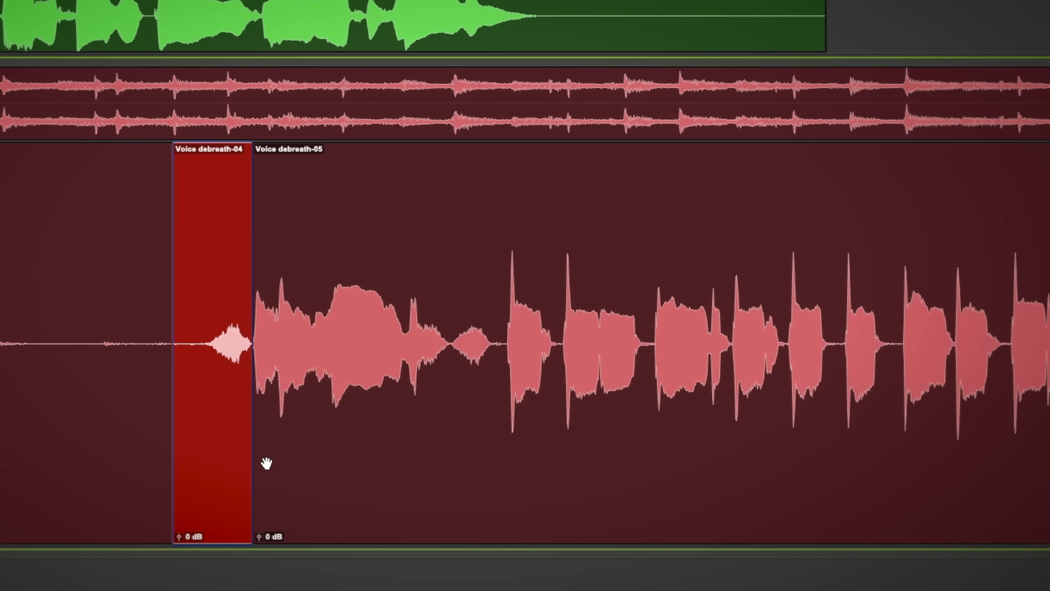
{"action": "mouse_move", "coordinate": [207, 501]}
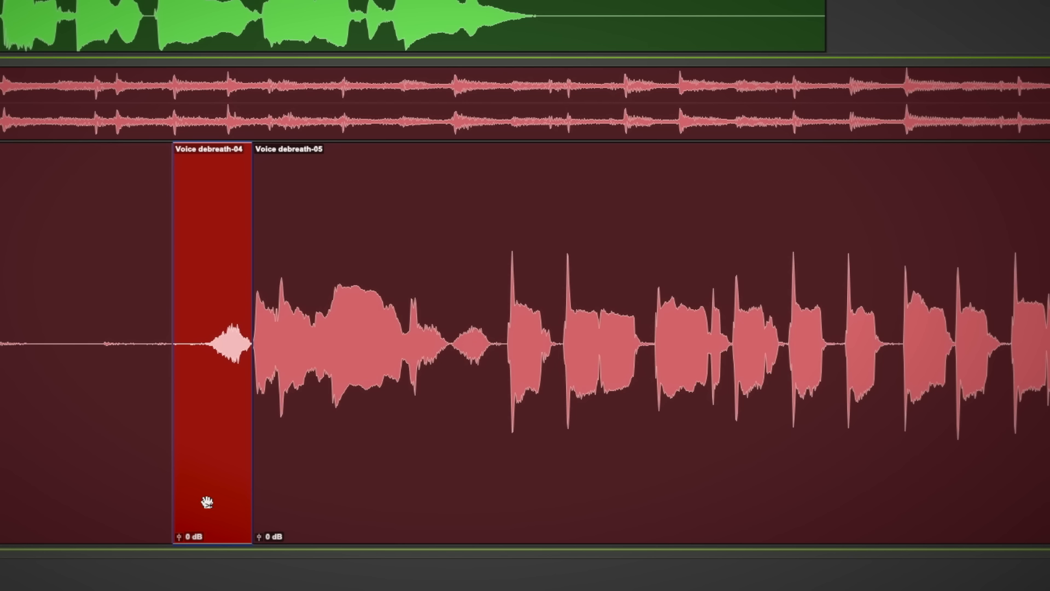
Turn the Voice debreath-04 clip gain down to -9.4 dB
{"action": "left_click_drag", "start_coordinate": [193, 537], "coordinate": [179, 548]}
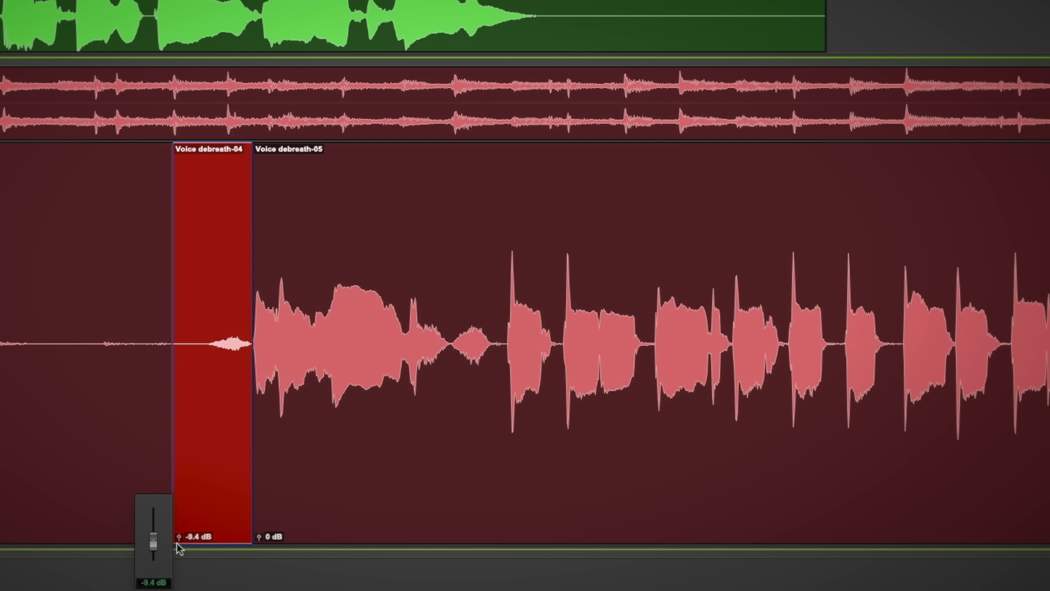
{"action": "left_click_drag", "start_coordinate": [156, 524], "coordinate": [156, 543]}
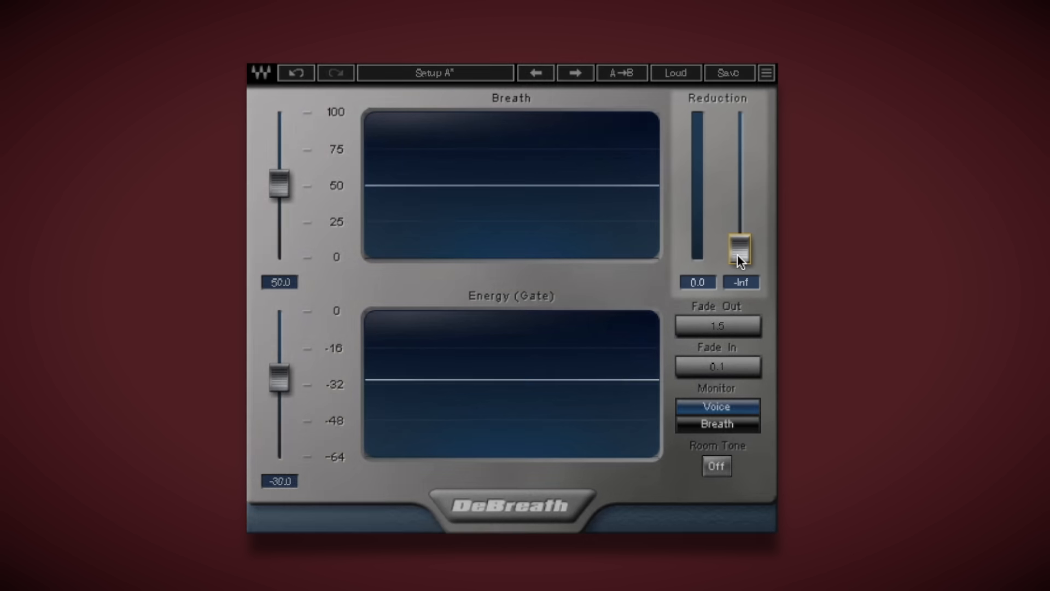
Raise DeBreath's Reduction fader from -Inf to about -10.5 dB
{"action": "left_click_drag", "start_coordinate": [740, 244], "coordinate": [740, 151]}
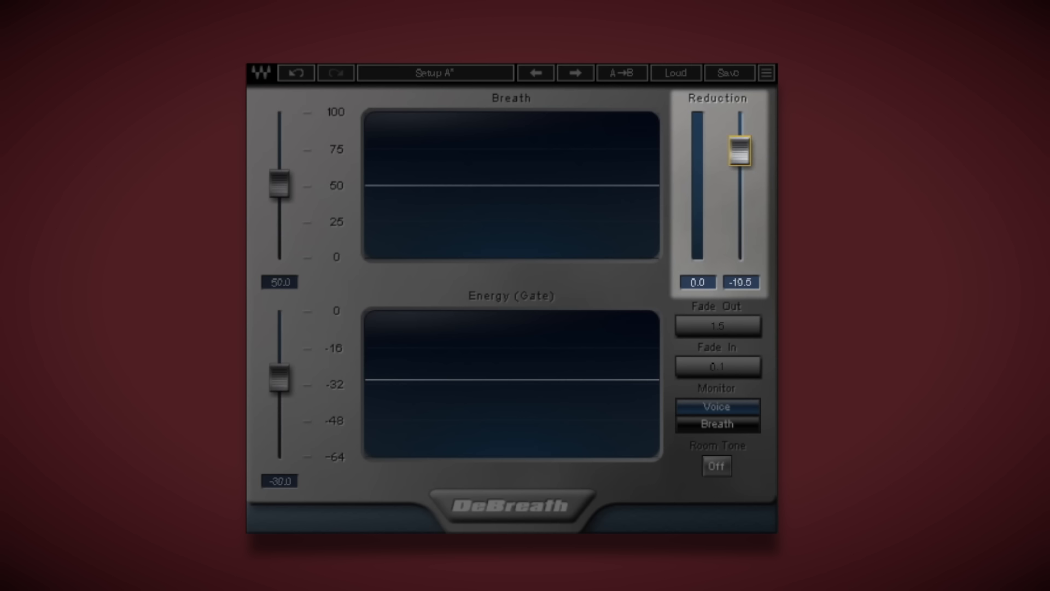
{"action": "left_click_drag", "start_coordinate": [739, 154], "coordinate": [739, 149]}
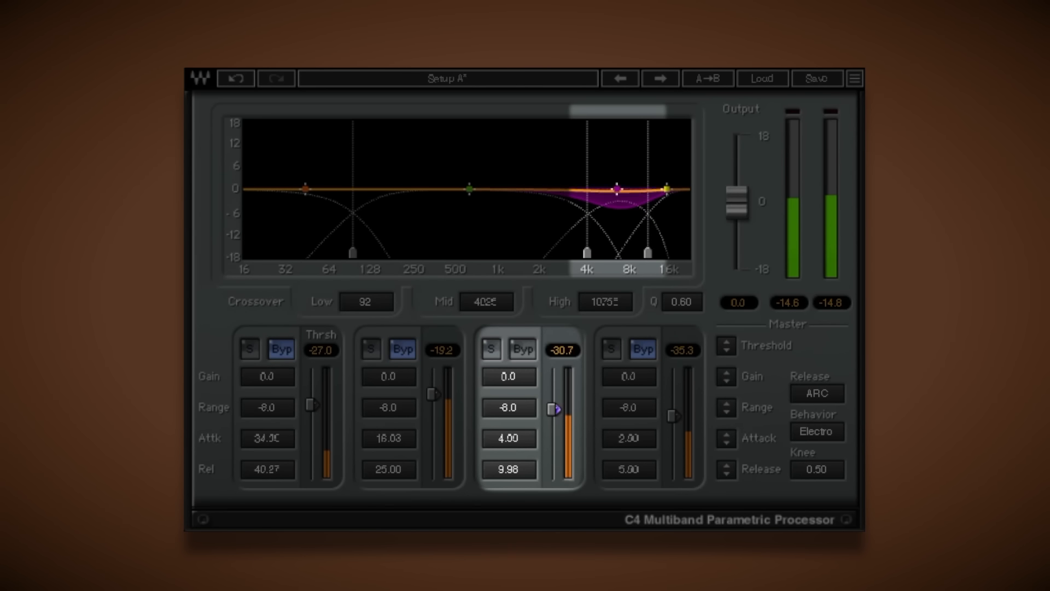
Pull C4's third-band threshold down from -30.7 to about -46.6
{"action": "left_click_drag", "start_coordinate": [553, 408], "coordinate": [553, 421]}
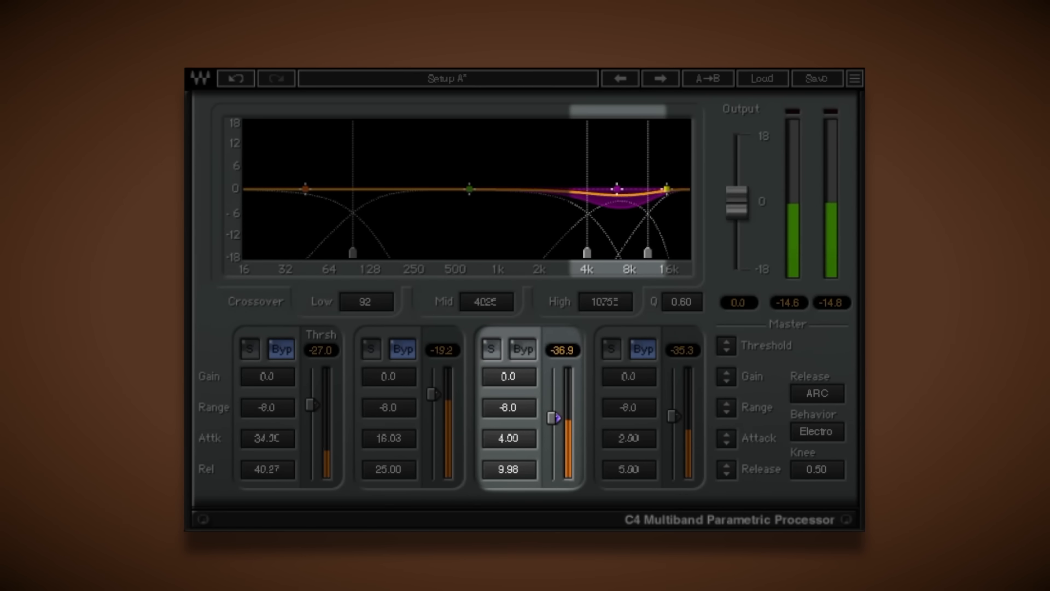
{"action": "left_click_drag", "start_coordinate": [554, 417], "coordinate": [554, 432]}
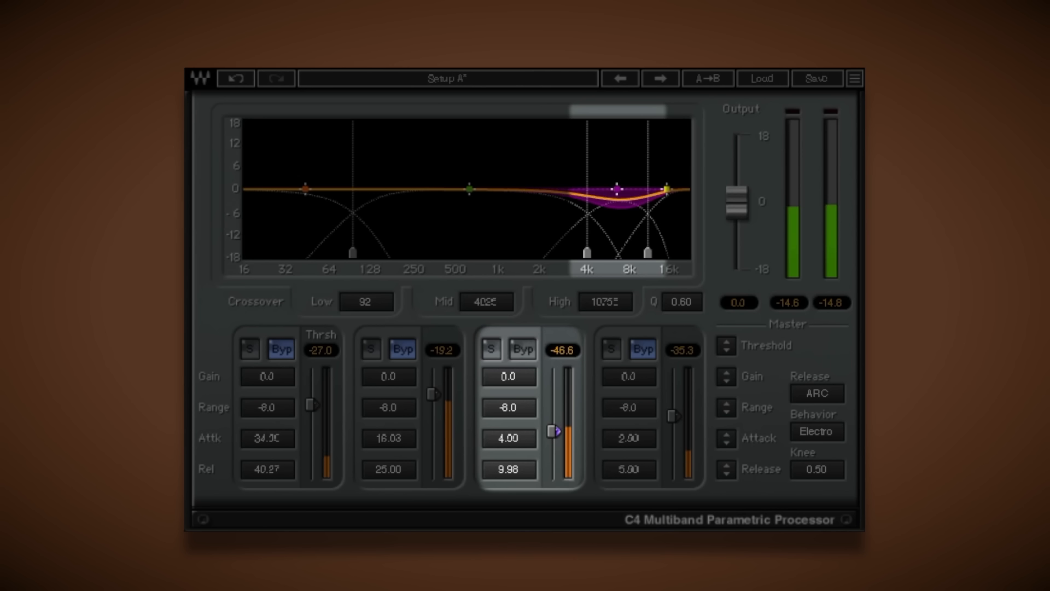
{"action": "left_click_drag", "start_coordinate": [553, 433], "coordinate": [553, 427]}
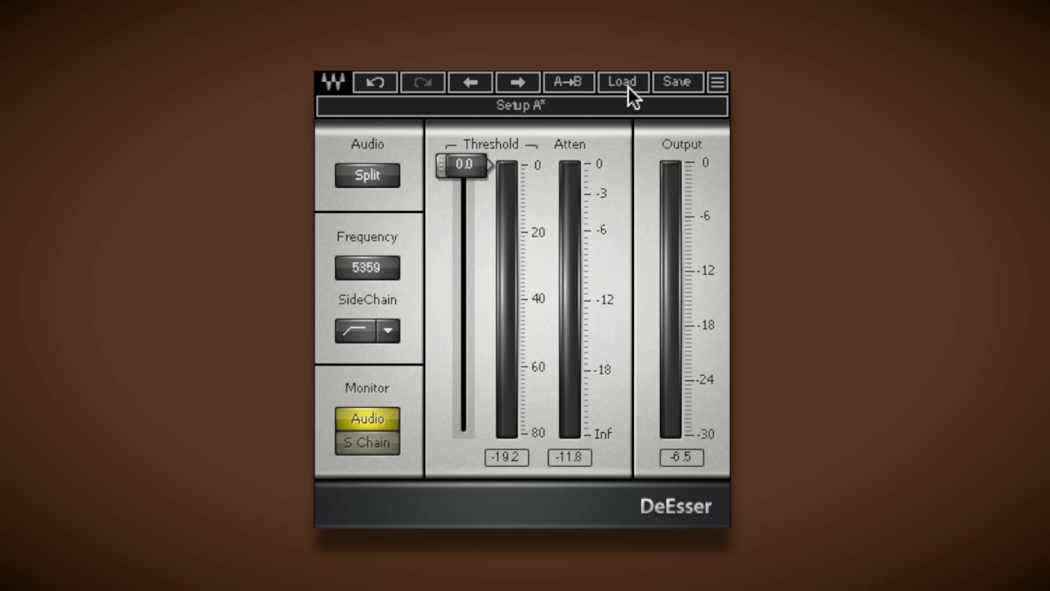
Load the DeEsser Male Ess preset and lower its threshold to about -39.4
{"action": "left_click", "coordinate": [622, 82]}
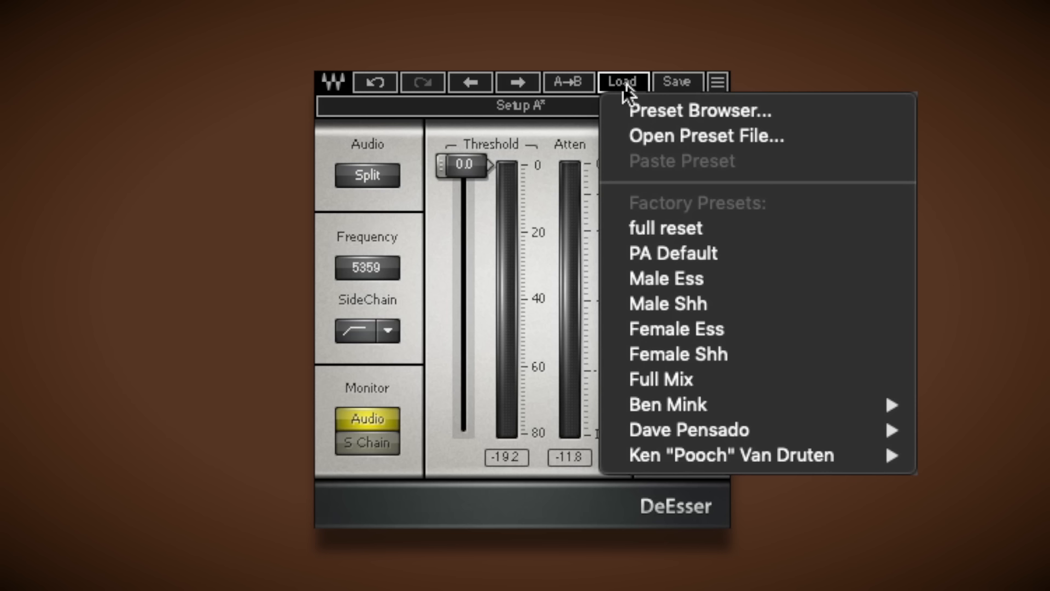
{"action": "left_click", "coordinate": [666, 278]}
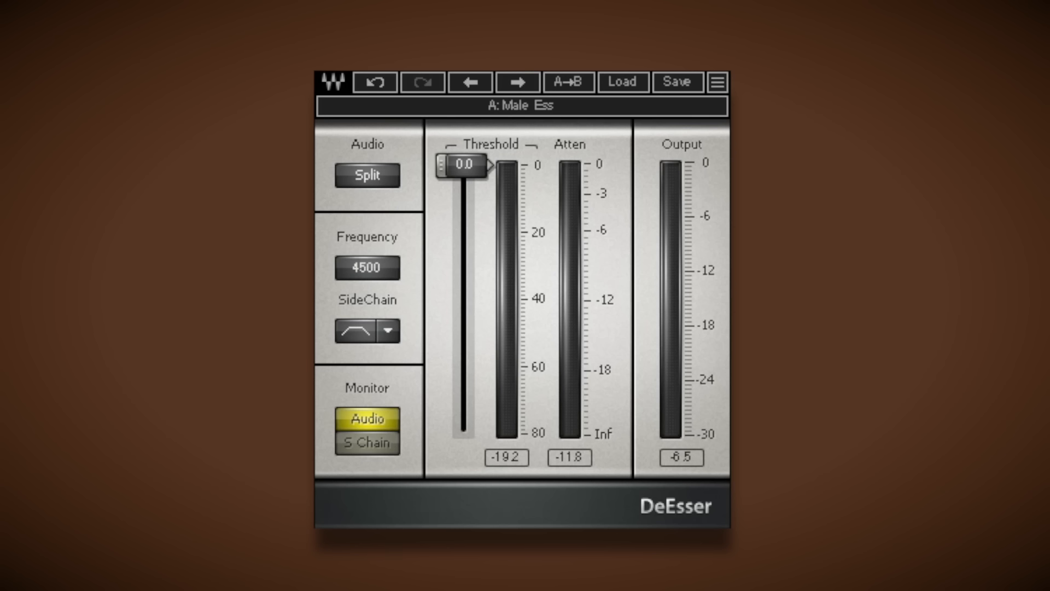
{"action": "left_click_drag", "start_coordinate": [464, 166], "coordinate": [465, 230]}
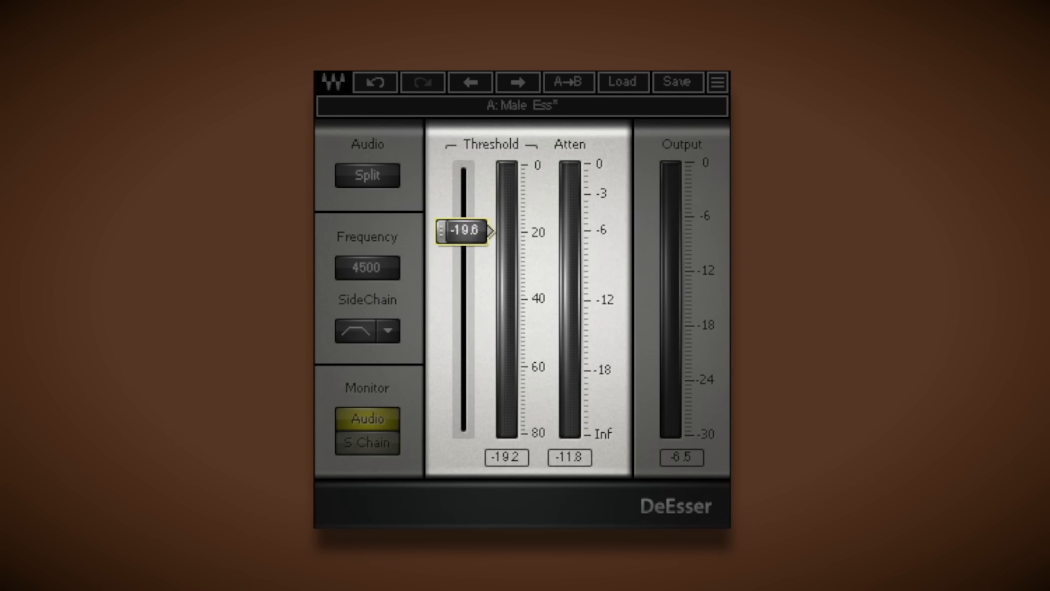
{"action": "left_click_drag", "start_coordinate": [466, 231], "coordinate": [466, 298]}
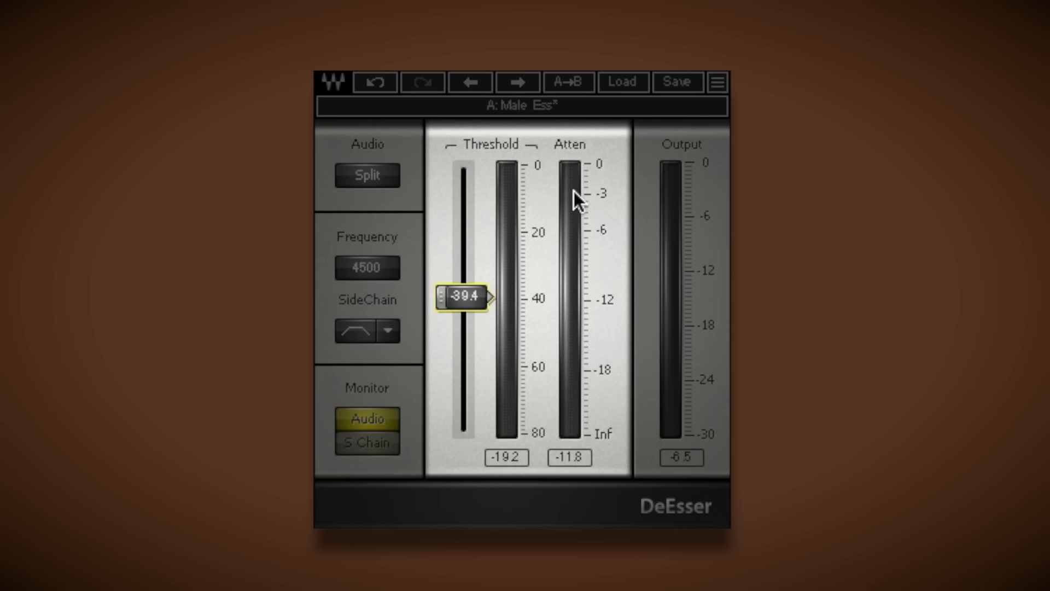
{"action": "mouse_move", "coordinate": [577, 250]}
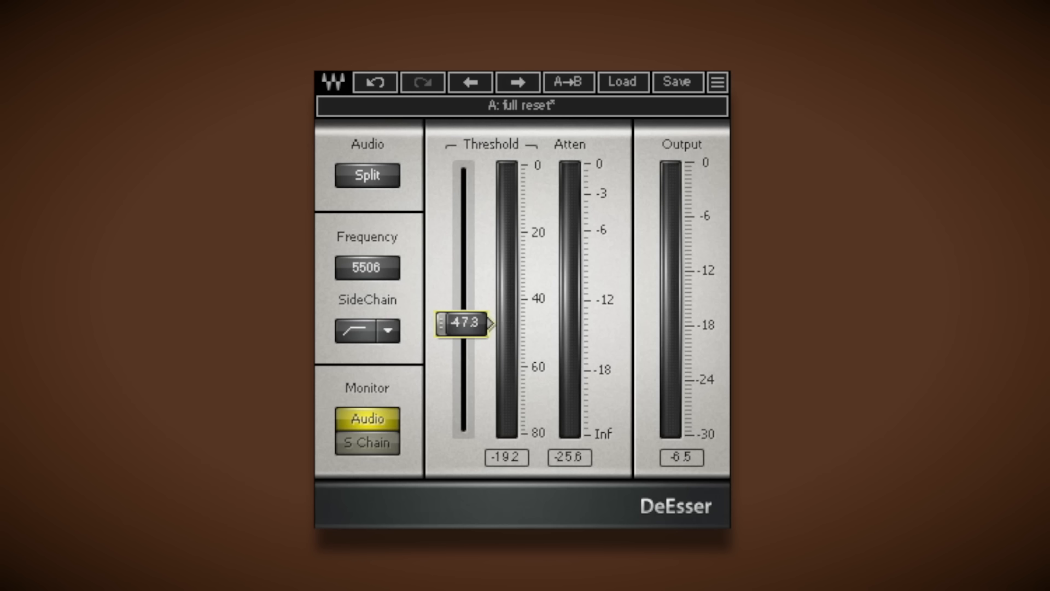
Audition the DeEsser sidechain signal, then return monitoring to Audio
{"action": "left_click", "coordinate": [367, 442]}
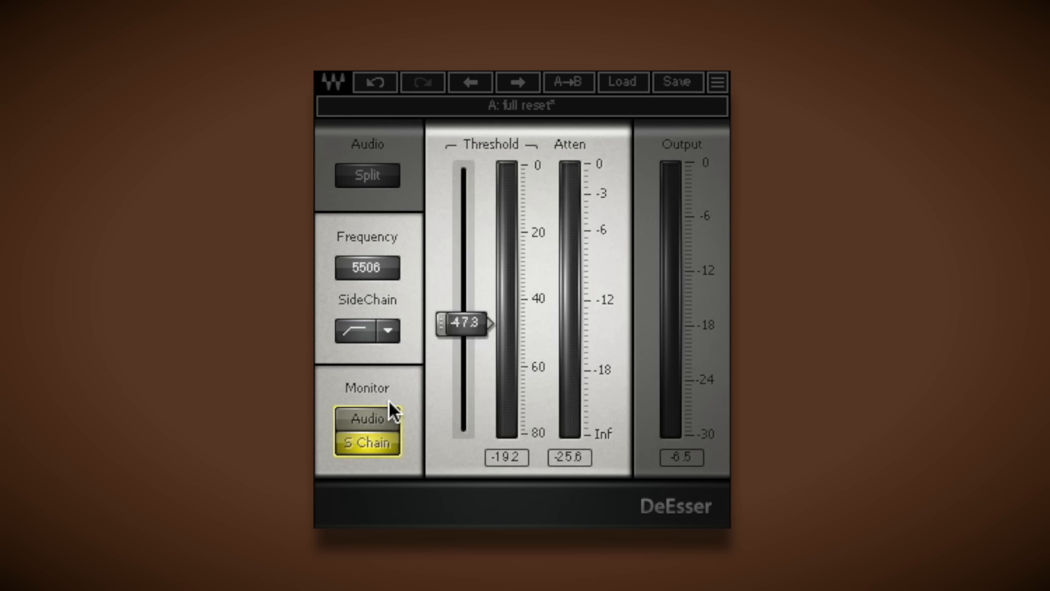
{"action": "left_click", "coordinate": [367, 419]}
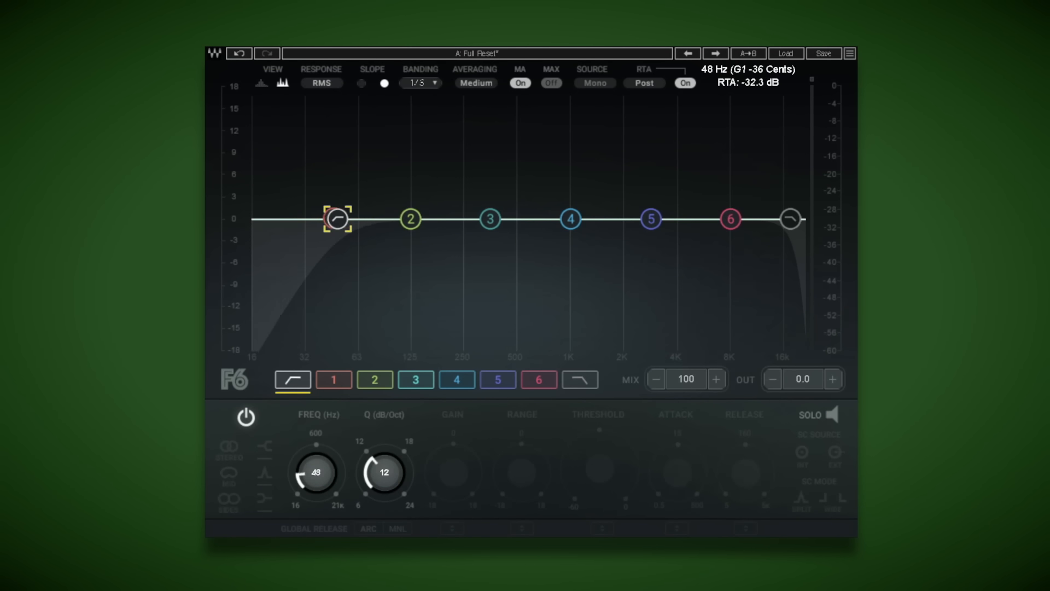
Sweep the F6 high-pass cutoff up to about 245 Hz, then settle it near 89 Hz
{"action": "left_click_drag", "start_coordinate": [335, 219], "coordinate": [439, 219]}
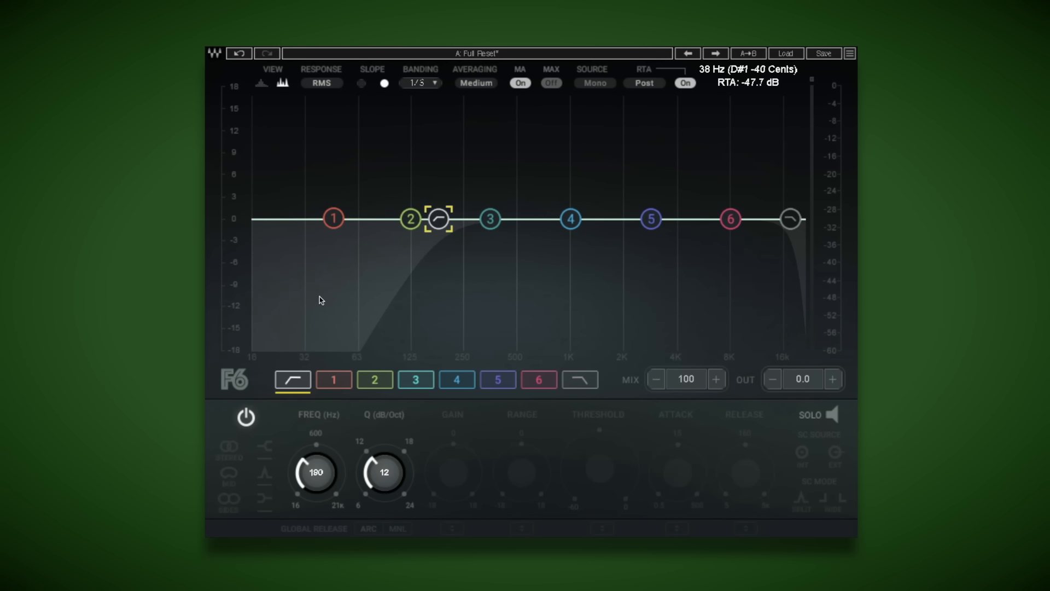
{"action": "left_click_drag", "start_coordinate": [438, 219], "coordinate": [460, 219]}
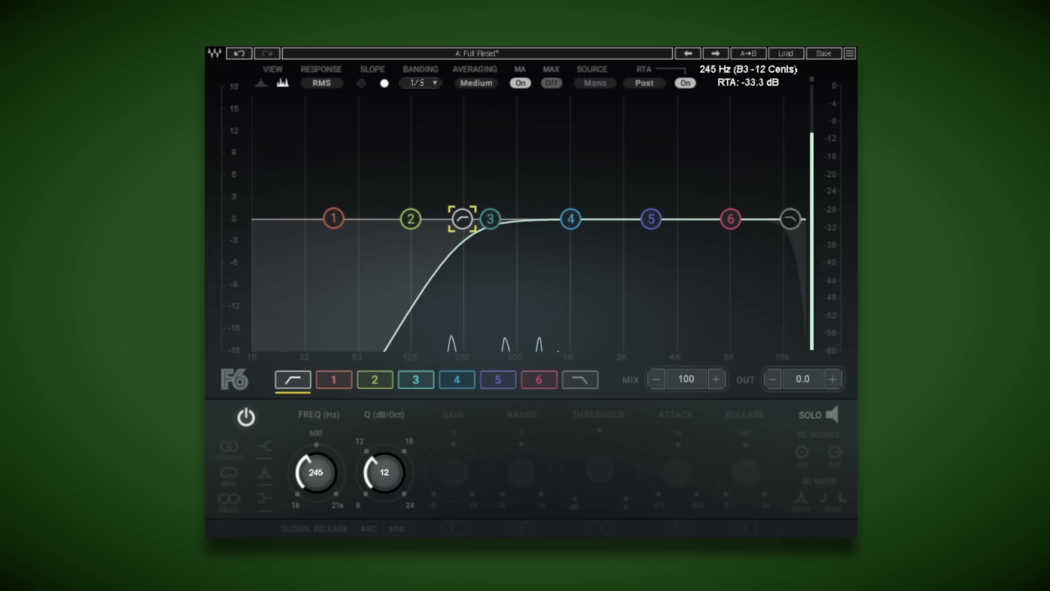
{"action": "left_click_drag", "start_coordinate": [460, 219], "coordinate": [457, 219]}
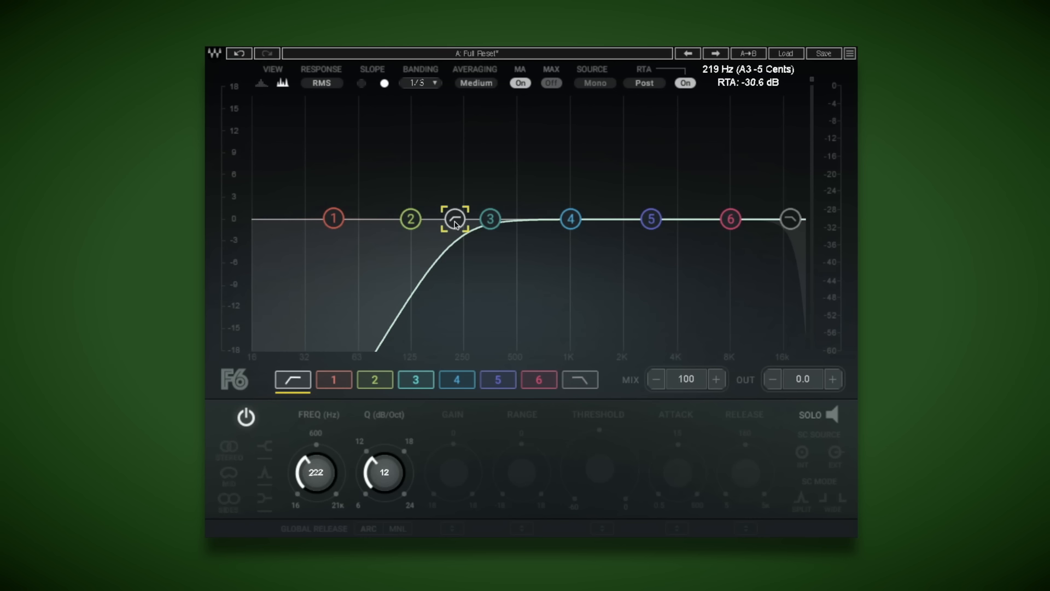
{"action": "left_click_drag", "start_coordinate": [456, 218], "coordinate": [426, 219]}
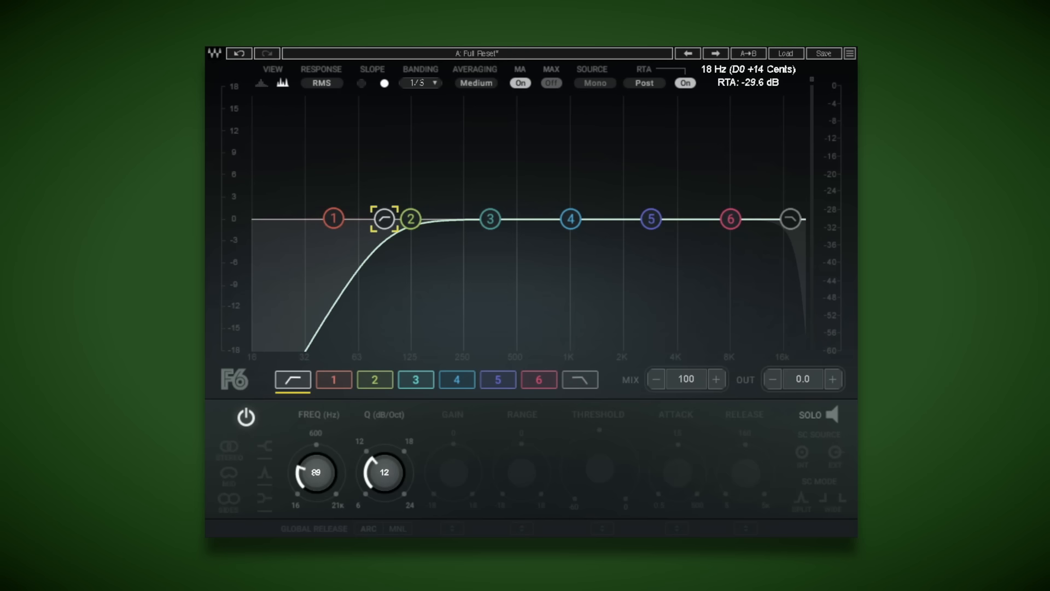
Select F6 band 1 and enable it as a dynamic band
{"action": "left_click", "coordinate": [333, 219]}
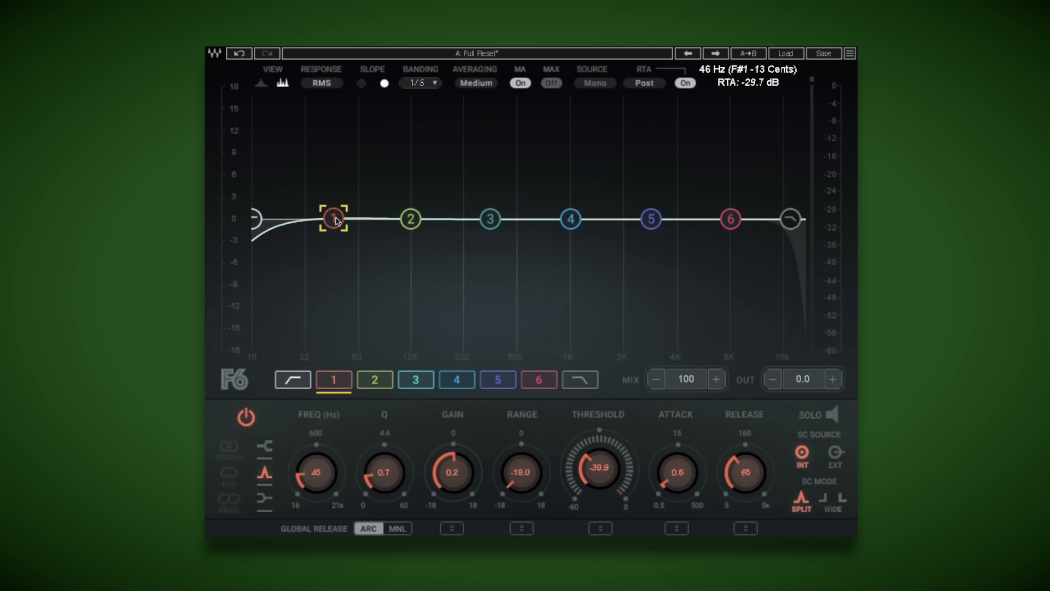
{"action": "left_click", "coordinate": [321, 83]}
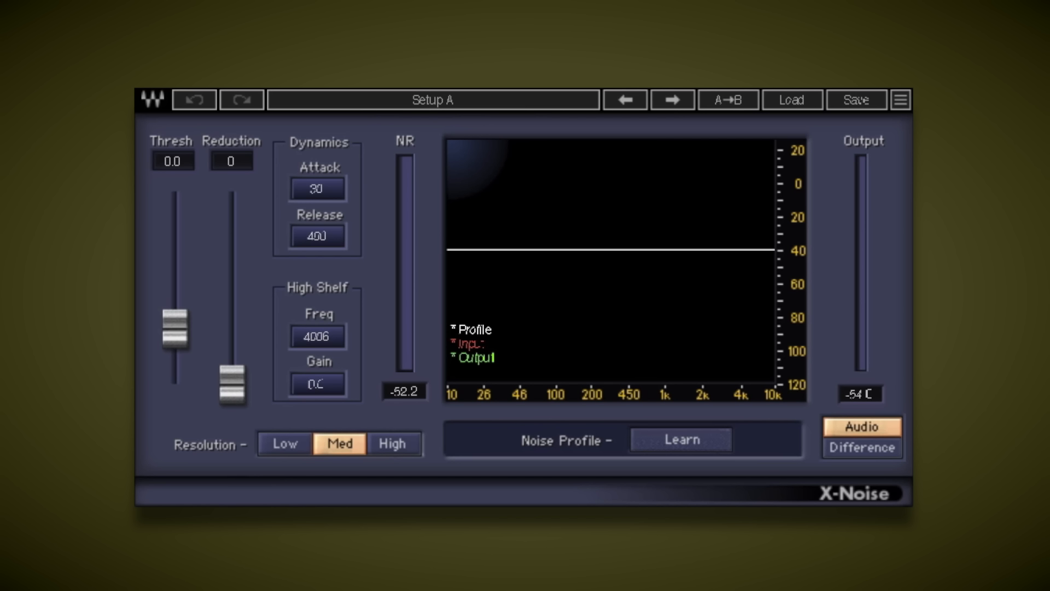
{"action": "mouse_move", "coordinate": [548, 454]}
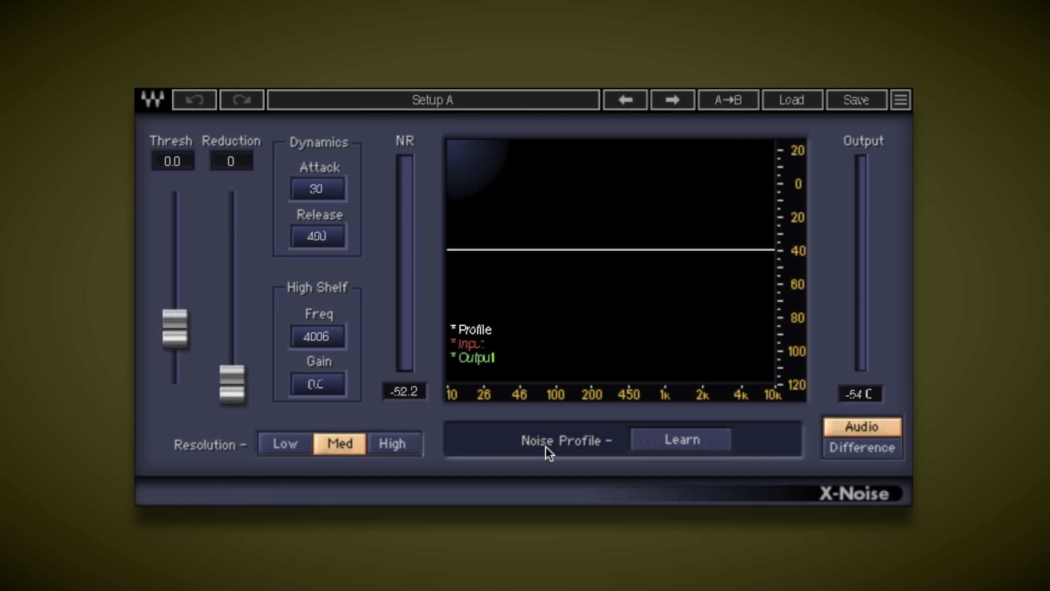
Learn the background hiss profile in X-Noise and set Resolution to High
{"action": "left_click", "coordinate": [679, 439]}
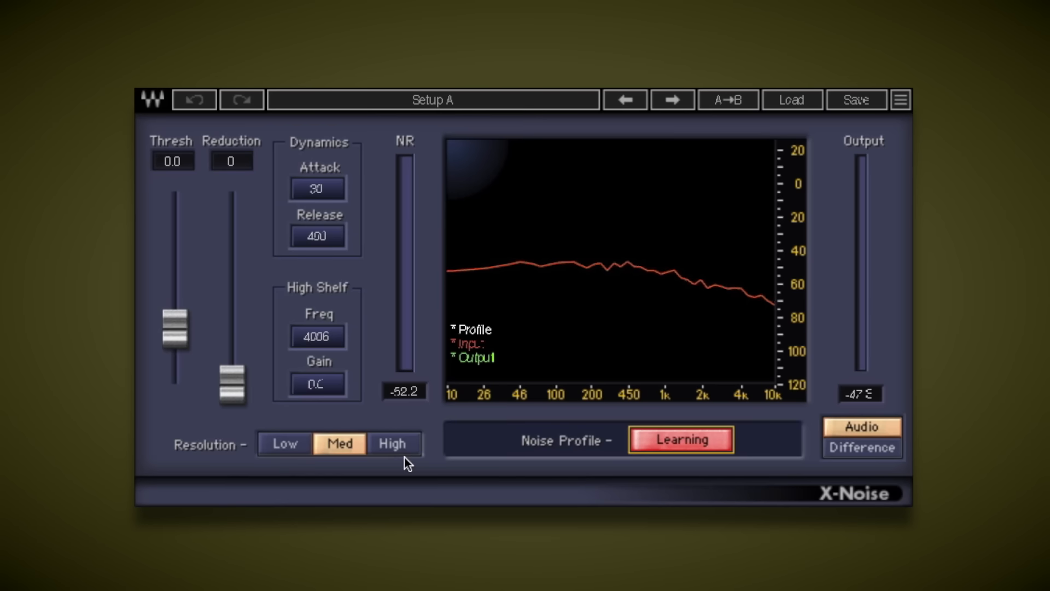
{"action": "left_click", "coordinate": [393, 444]}
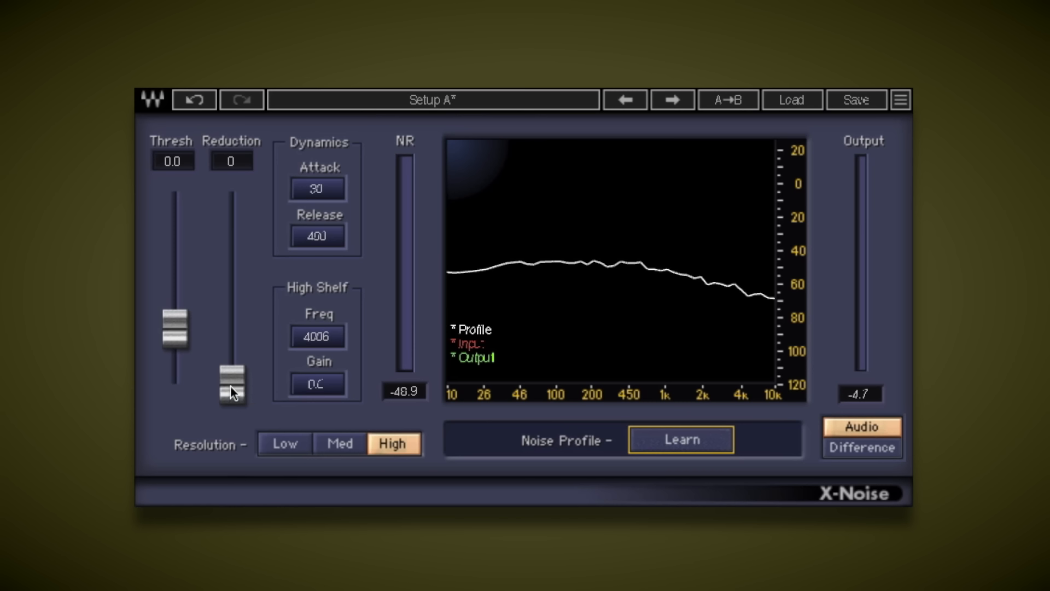
Set X-Noise reduction to 90, threshold 15.6, release 100 and attack 27
{"action": "left_click_drag", "start_coordinate": [233, 391], "coordinate": [234, 263]}
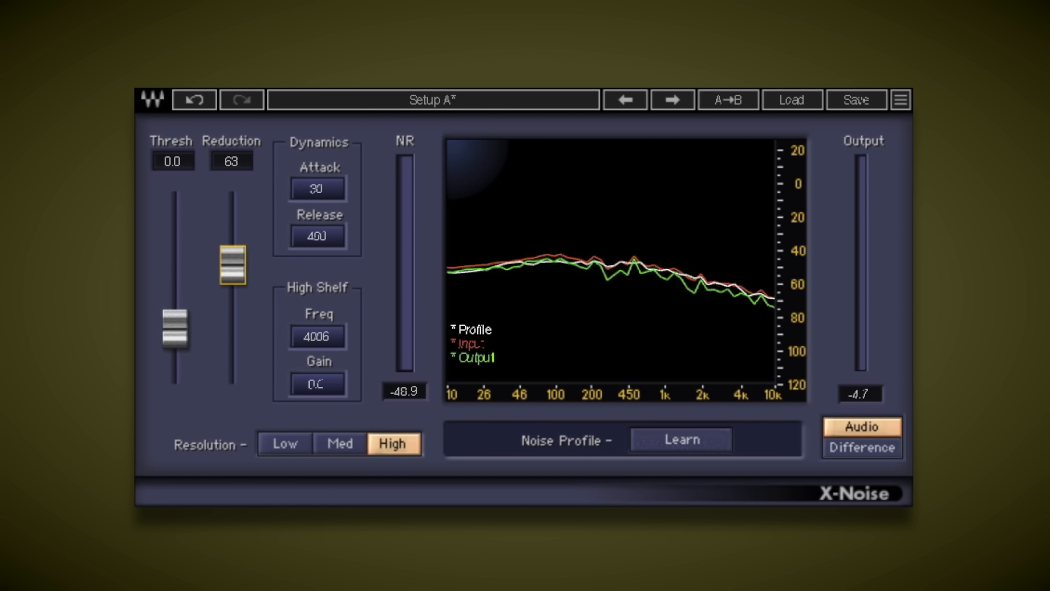
{"action": "left_click_drag", "start_coordinate": [173, 331], "coordinate": [173, 272]}
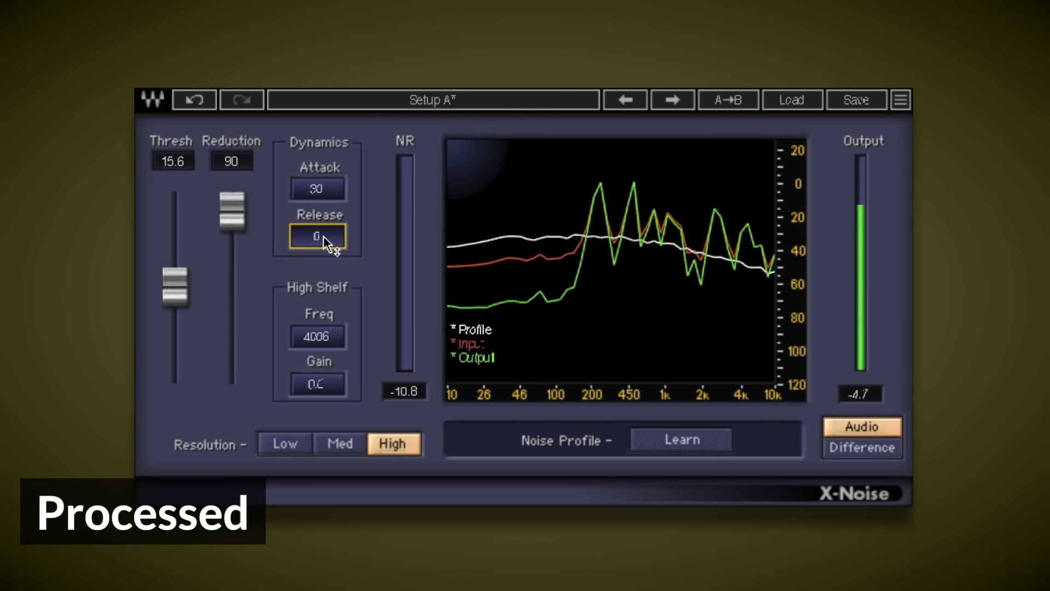
{"action": "left_click_drag", "start_coordinate": [316, 236], "coordinate": [316, 227]}
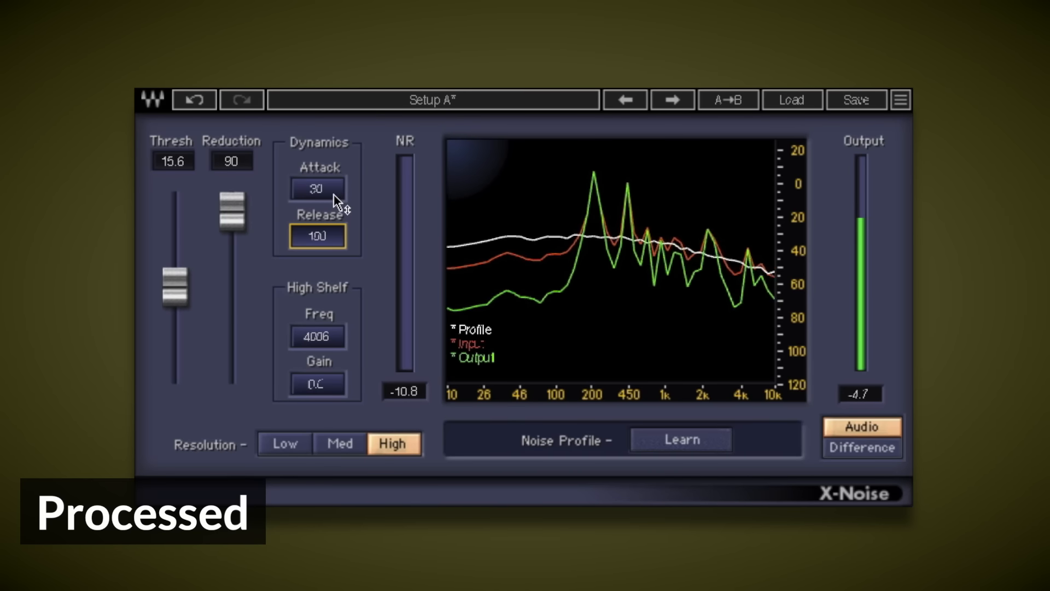
{"action": "left_click_drag", "start_coordinate": [317, 188], "coordinate": [317, 207]}
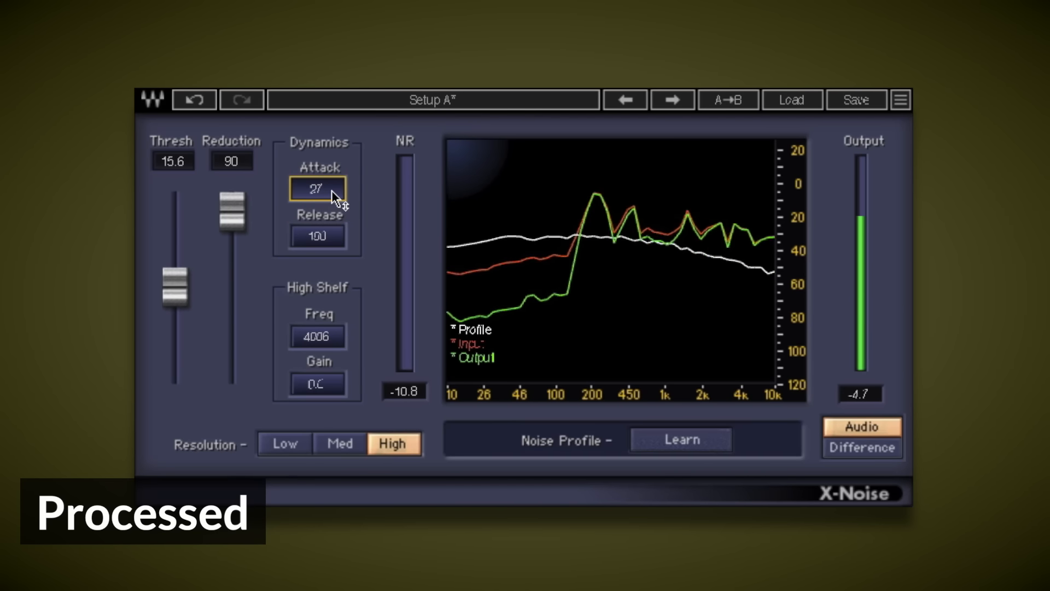